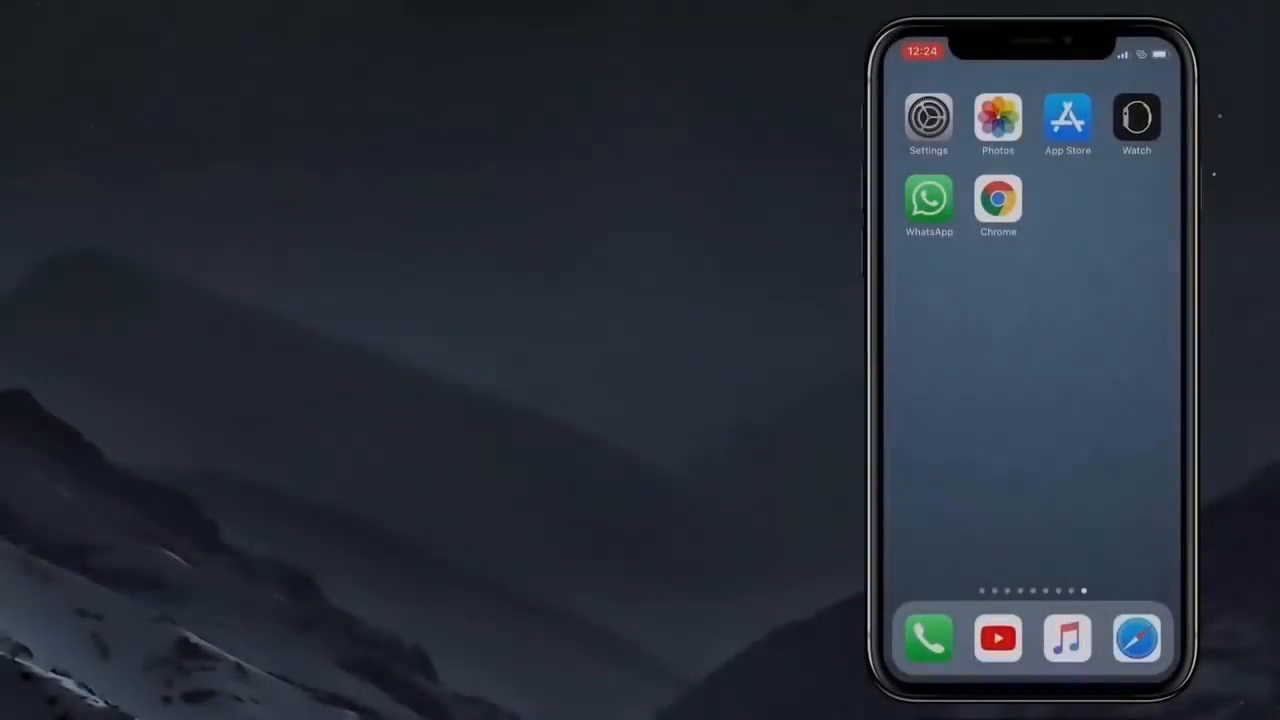
Load the ioselectra.co Electra jailbreak page in Safari from the address bar
{"action": "left_click", "coordinate": [928, 116]}
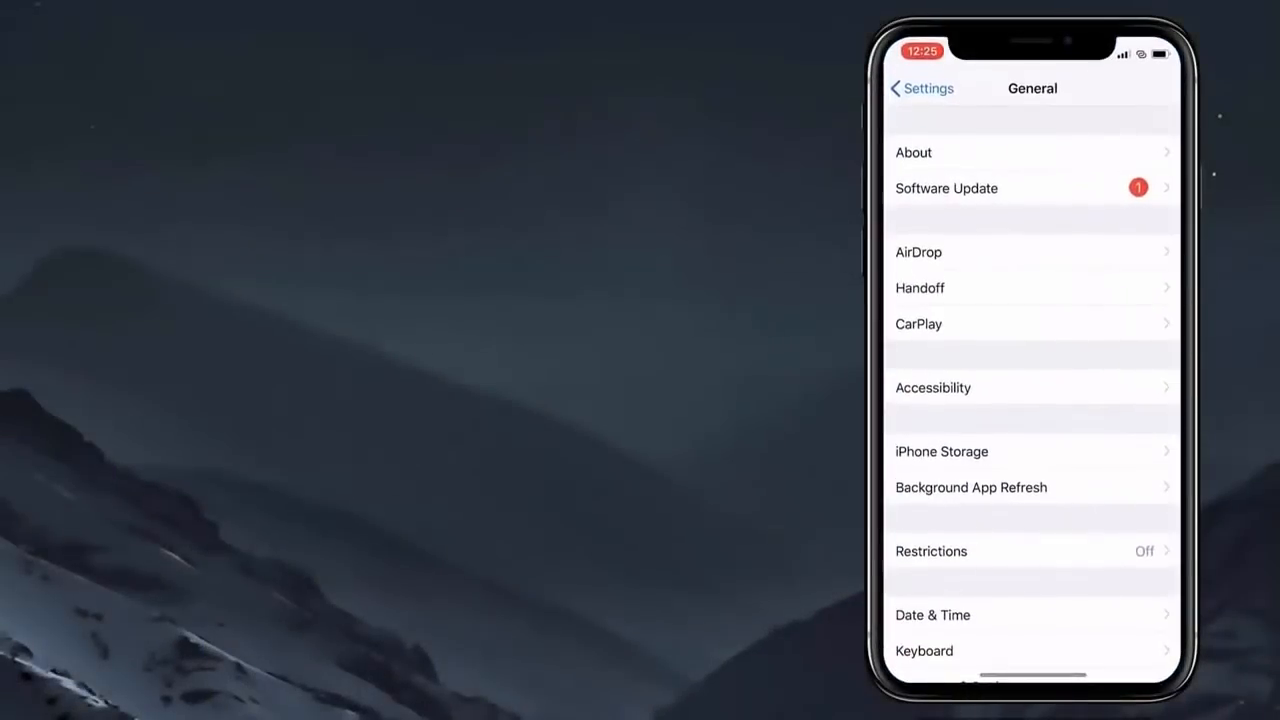
{"action": "left_click", "coordinate": [944, 188]}
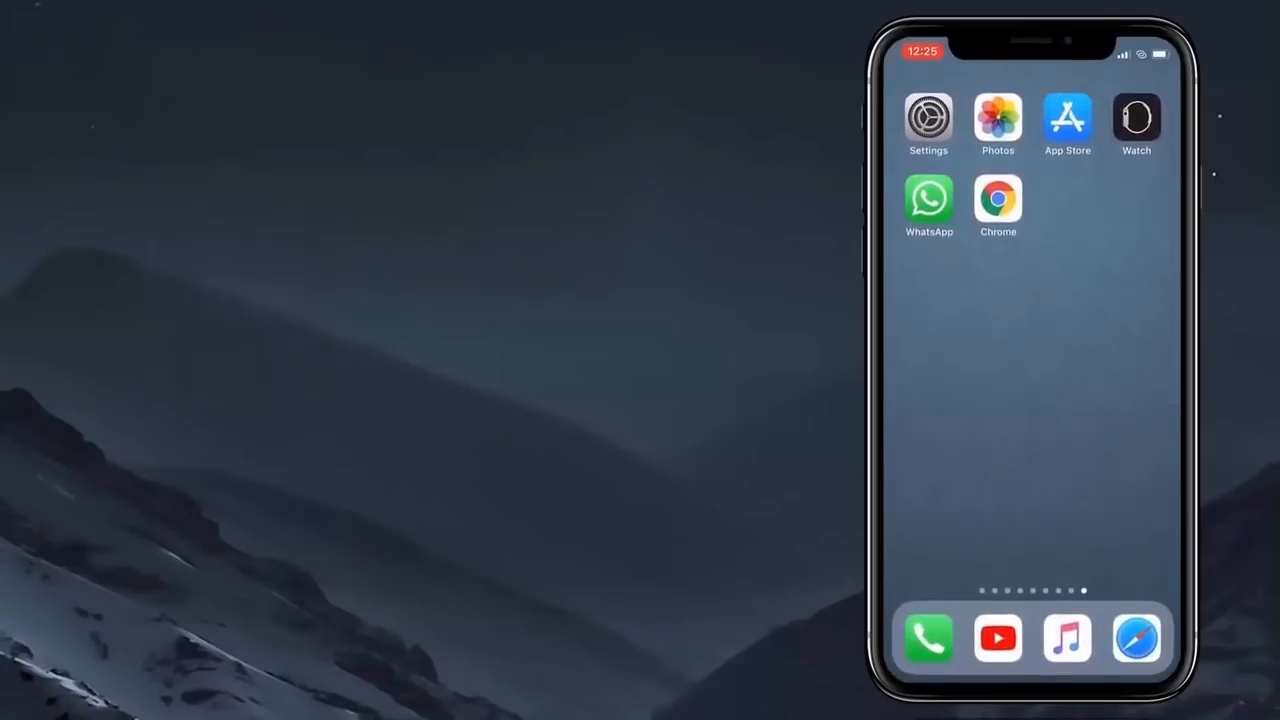
{"action": "left_click", "coordinate": [1136, 638]}
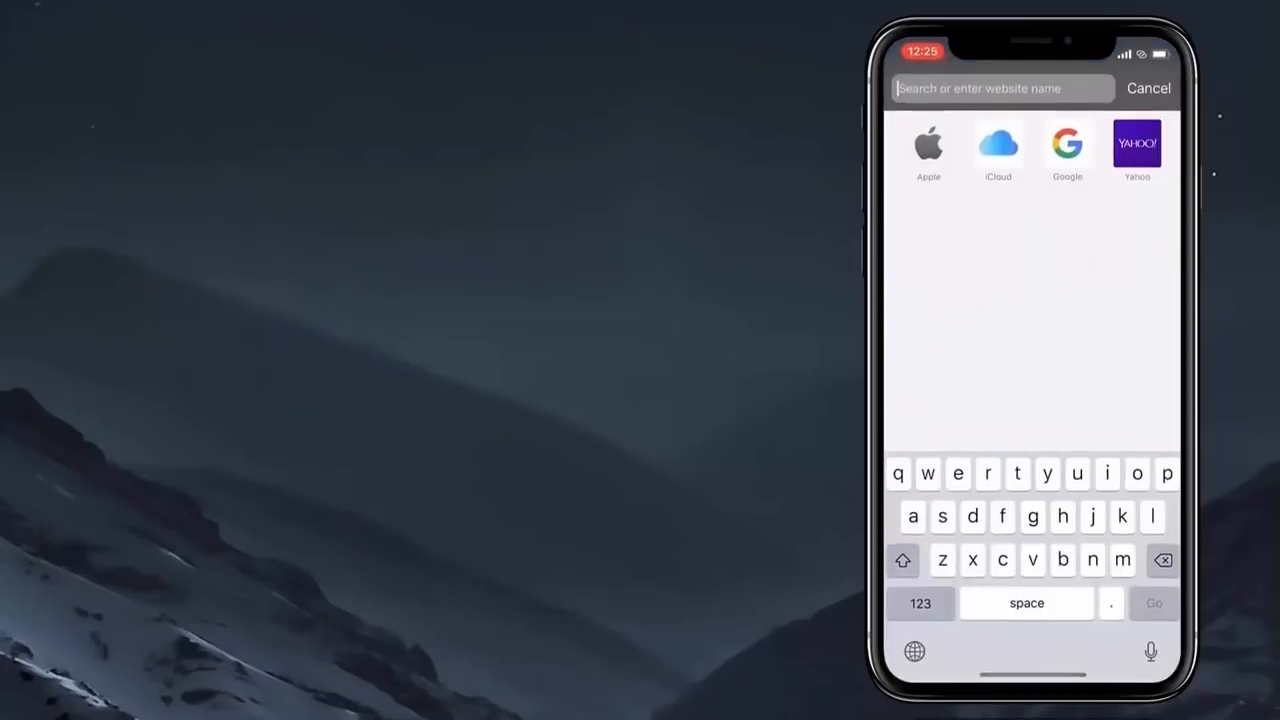
{"action": "type", "text": "ioselectra.co"}
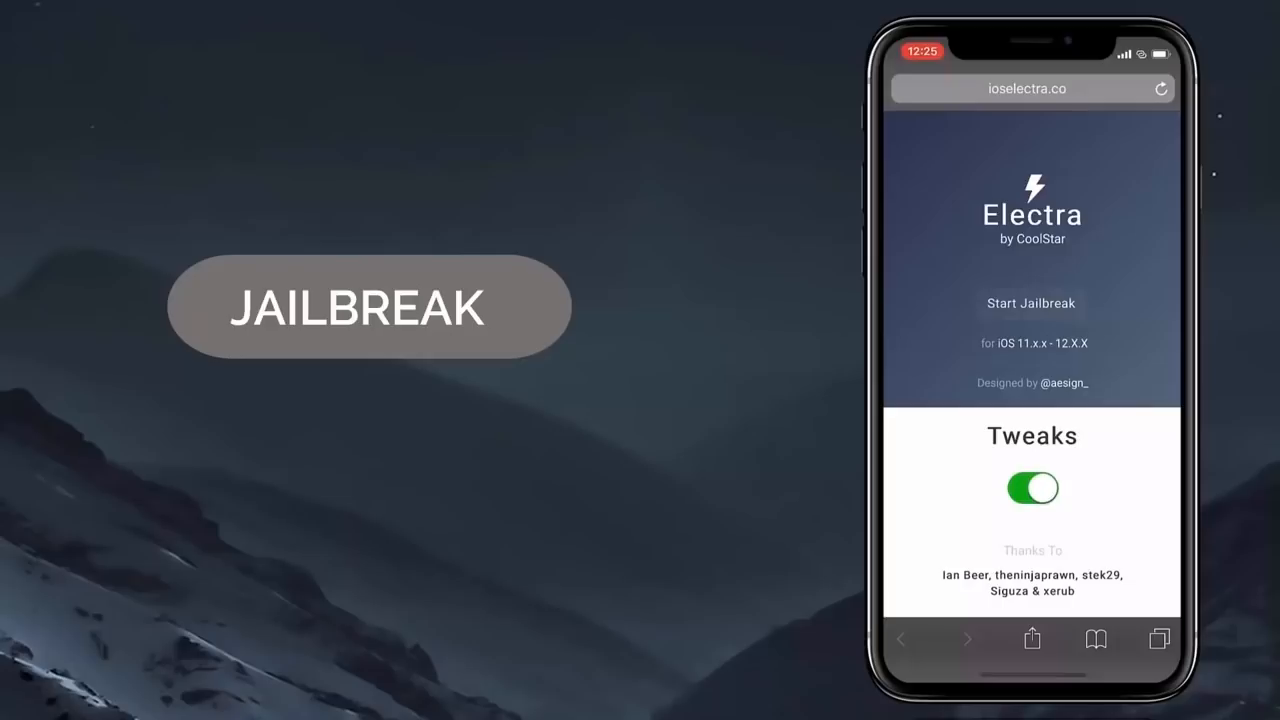
Start the Electra jailbreak, bringing up the iOS 12.1.4 compatibility check prompt
{"action": "left_click", "coordinate": [1032, 304]}
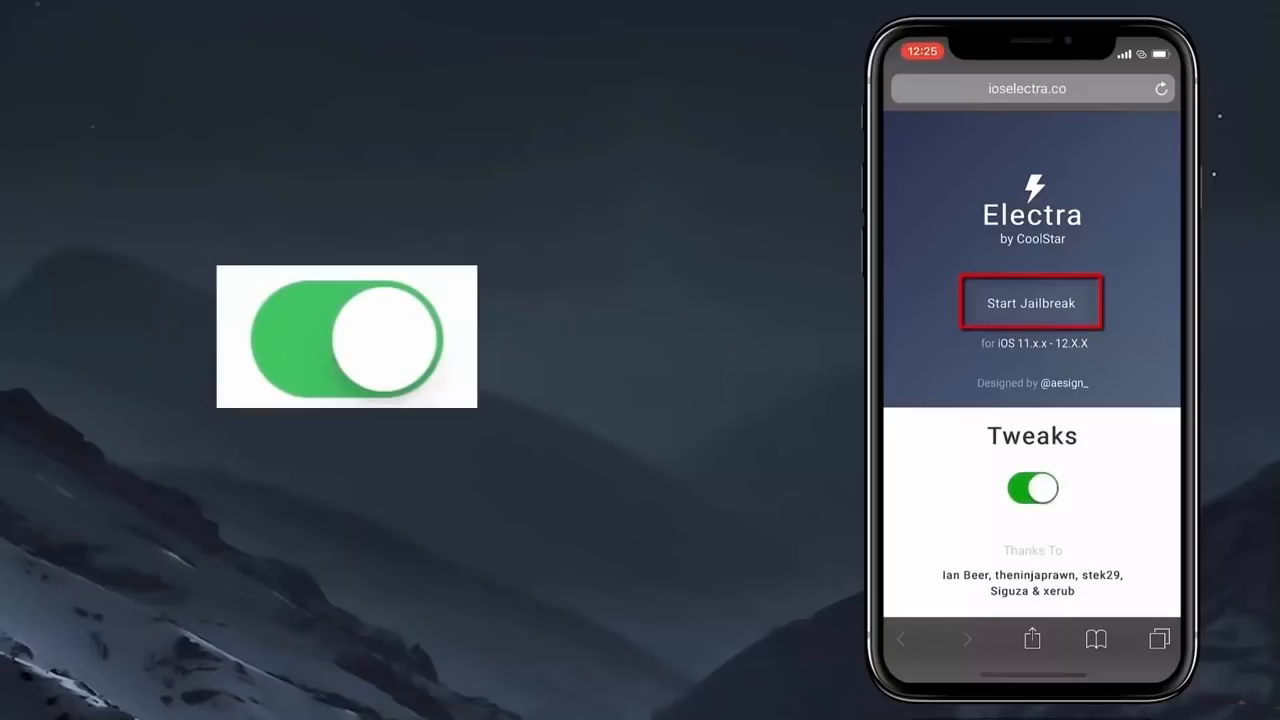
{"action": "left_click", "coordinate": [1032, 302]}
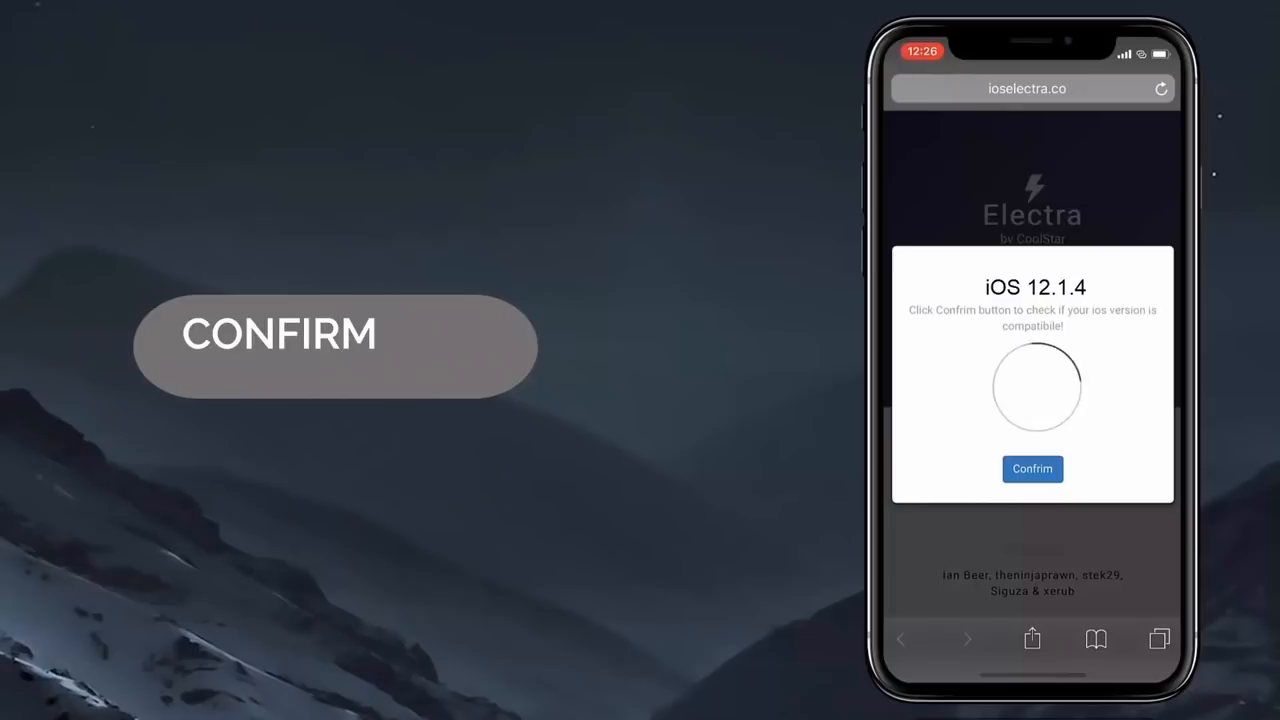
Confirm the iOS 12.1.4 check and dismiss the Find My iPhone warning to reach the sponsored offers
{"action": "left_click", "coordinate": [1032, 468]}
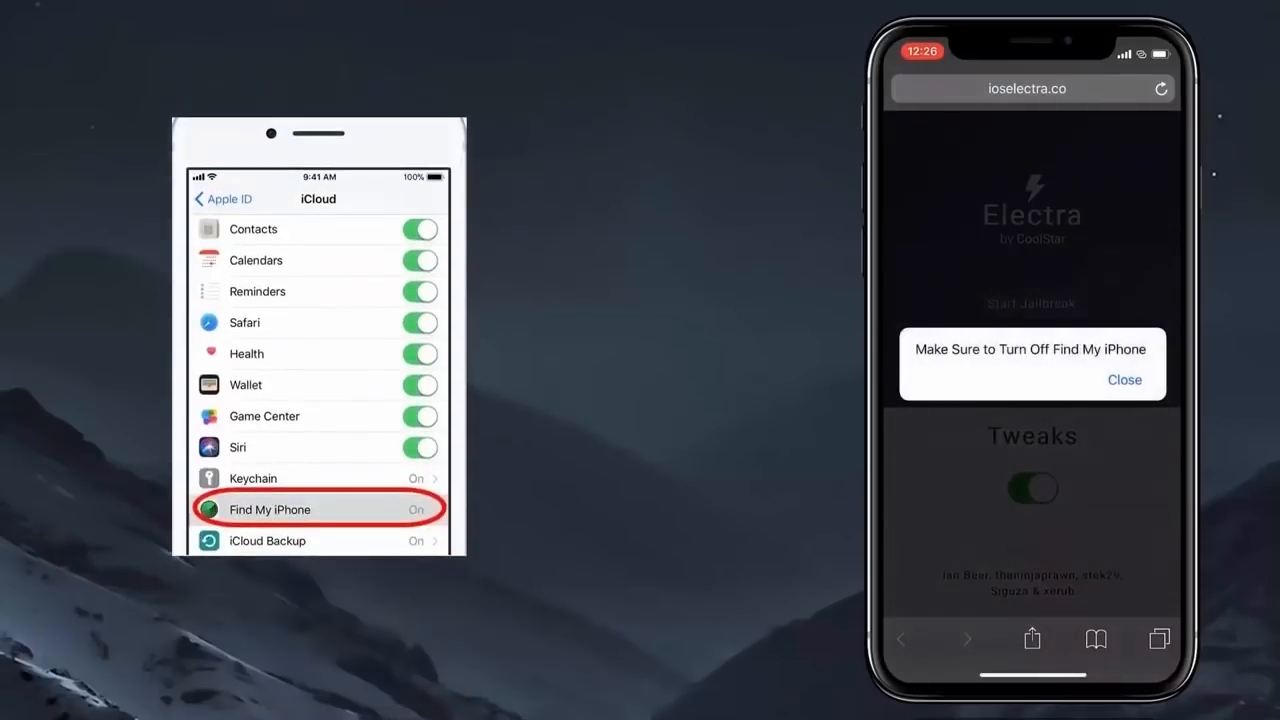
{"action": "left_click", "coordinate": [1124, 380]}
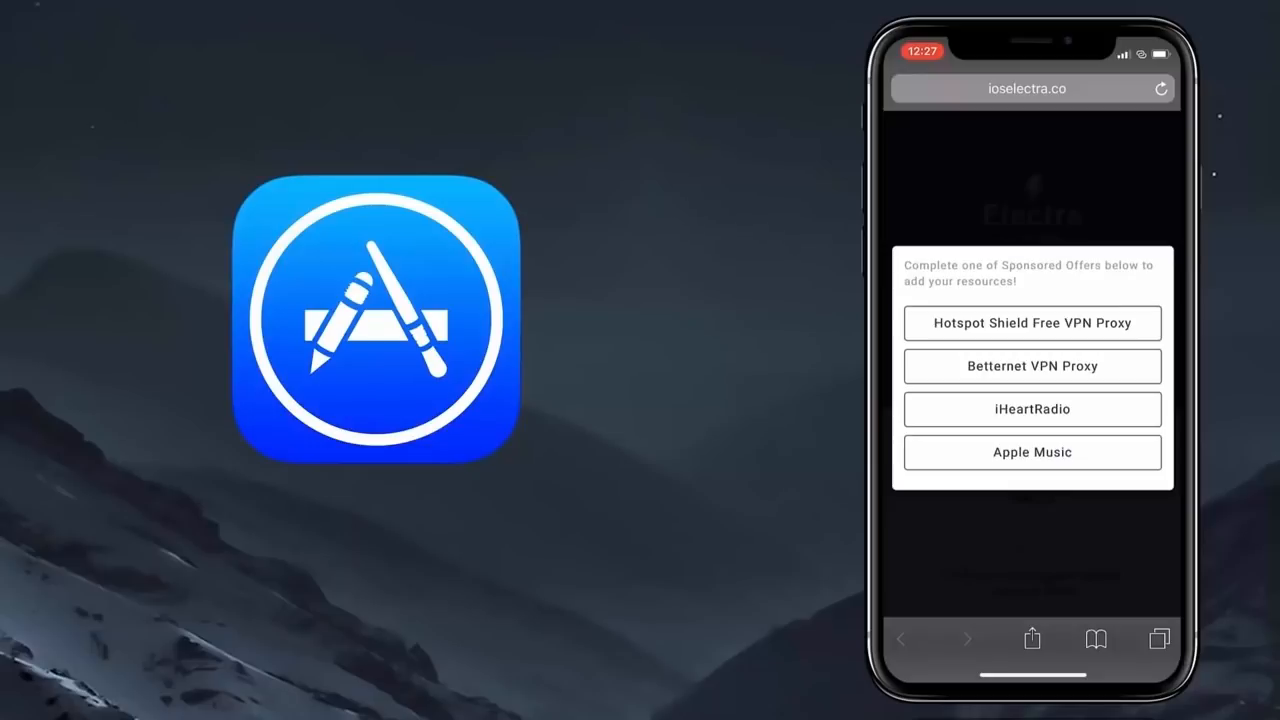
Take the Hotspot Shield Free VPN Proxy offer and install it from its App Store page
{"action": "left_click", "coordinate": [1032, 322]}
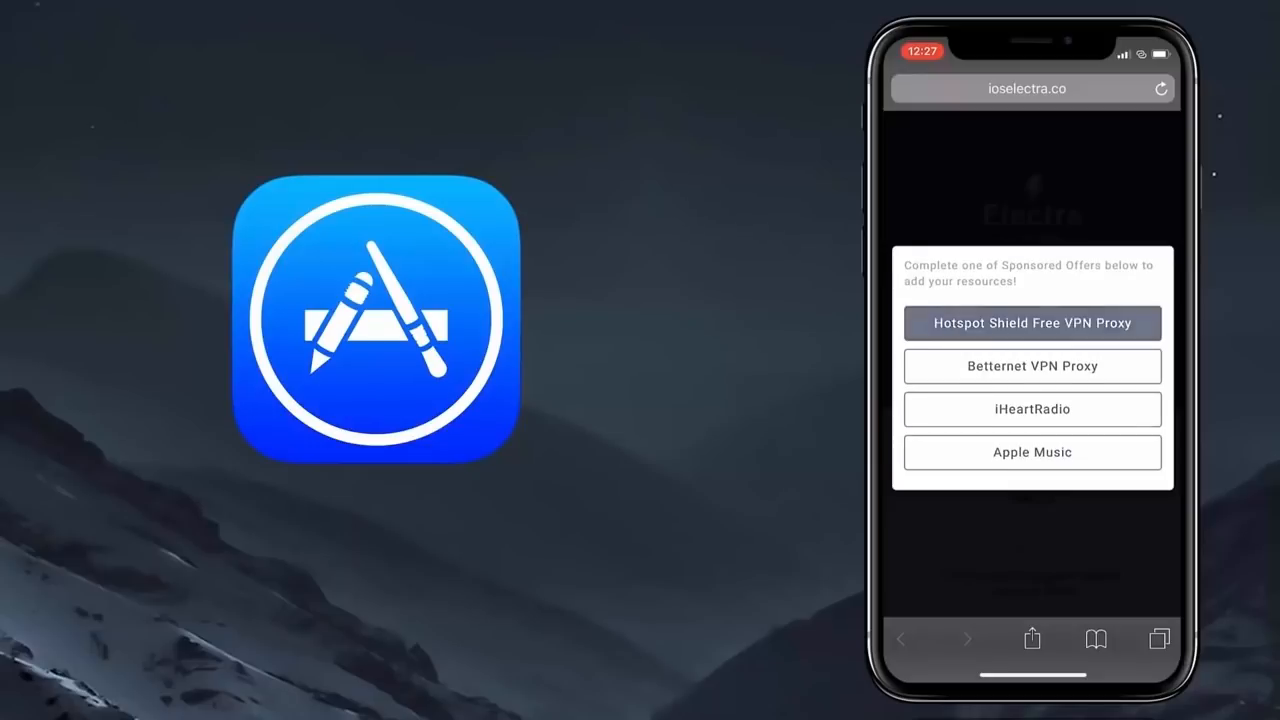
{"action": "left_click", "coordinate": [1032, 324]}
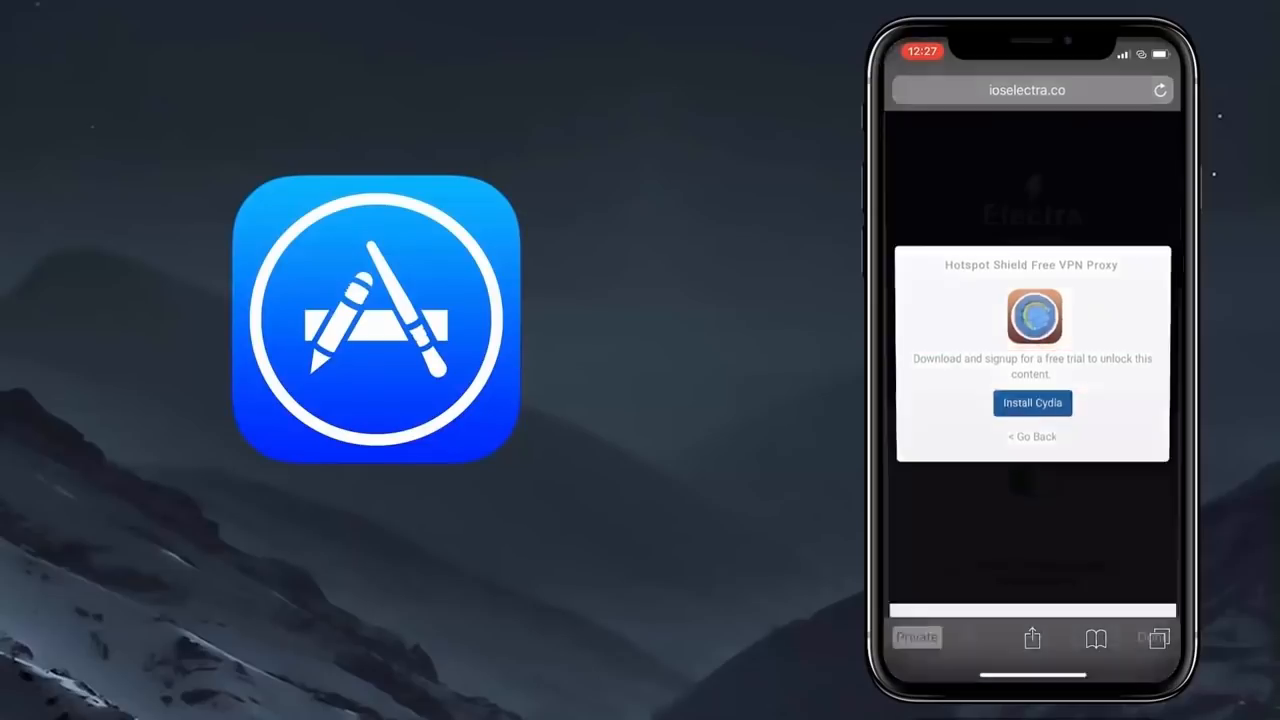
{"action": "left_click", "coordinate": [1032, 404]}
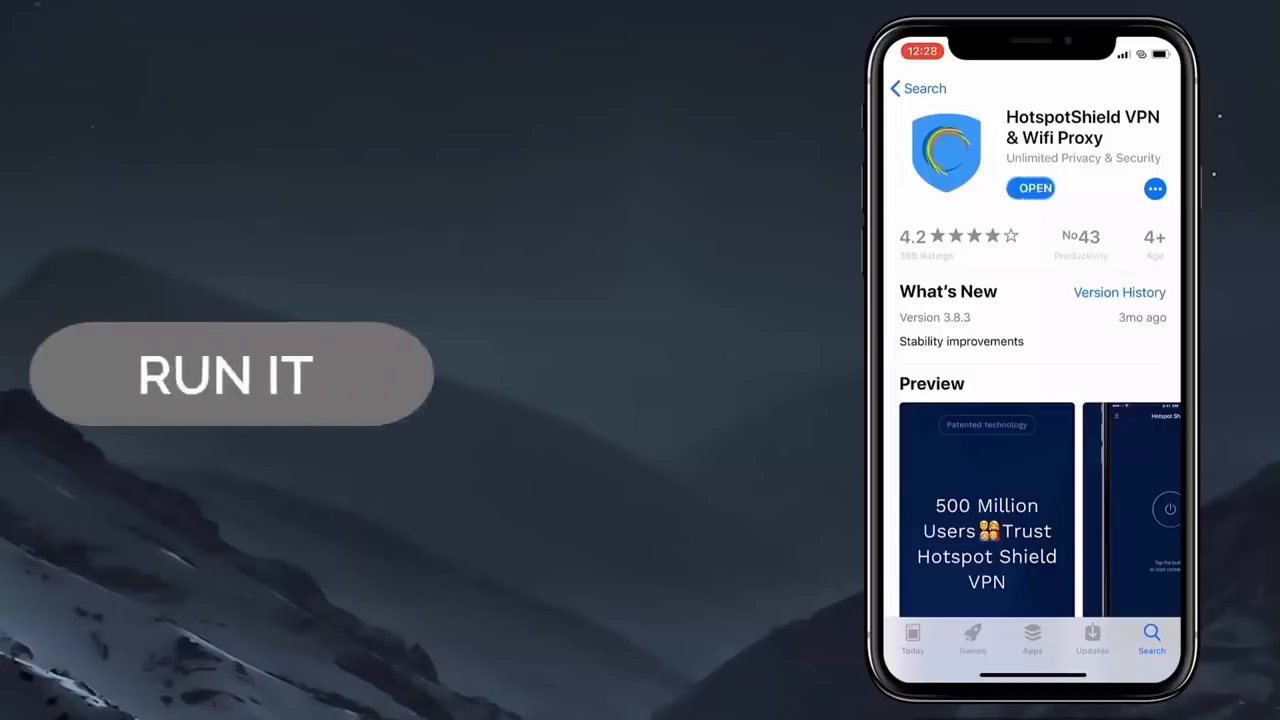
Launch HotspotShield VPN, let it connect briefly, then stop the connection
{"action": "left_click", "coordinate": [1032, 188]}
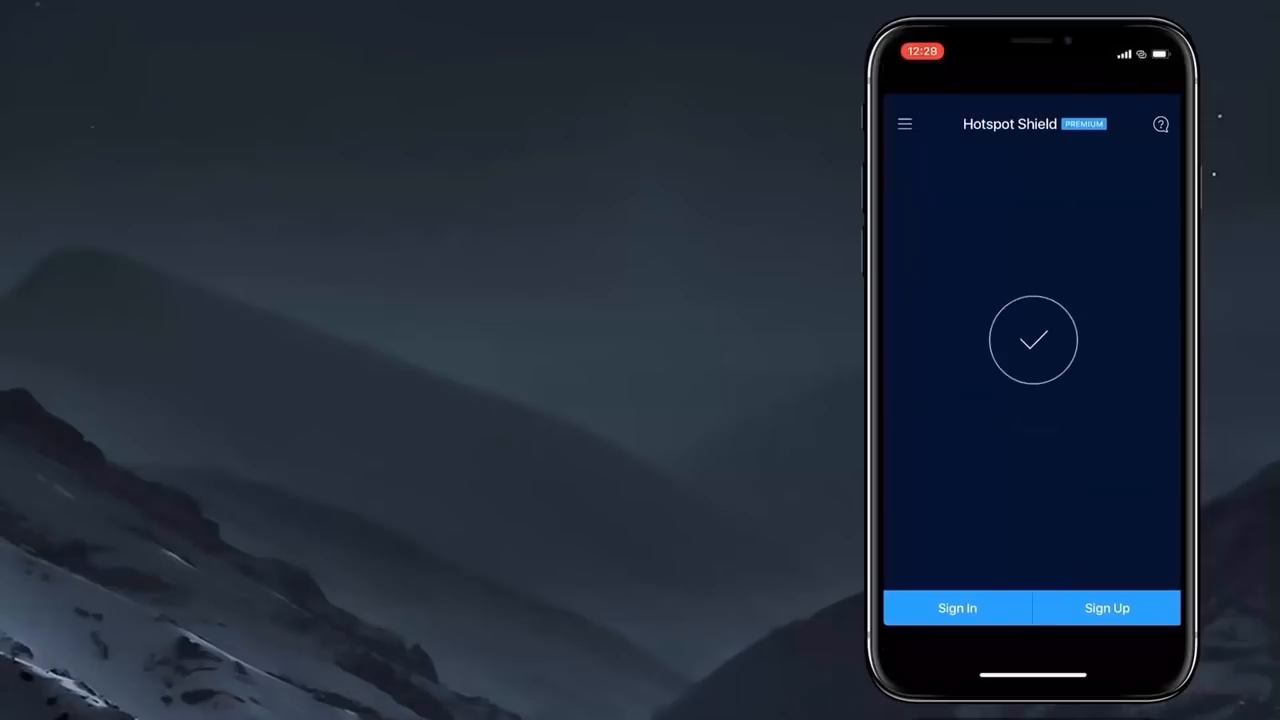
{"action": "left_click", "coordinate": [1032, 340]}
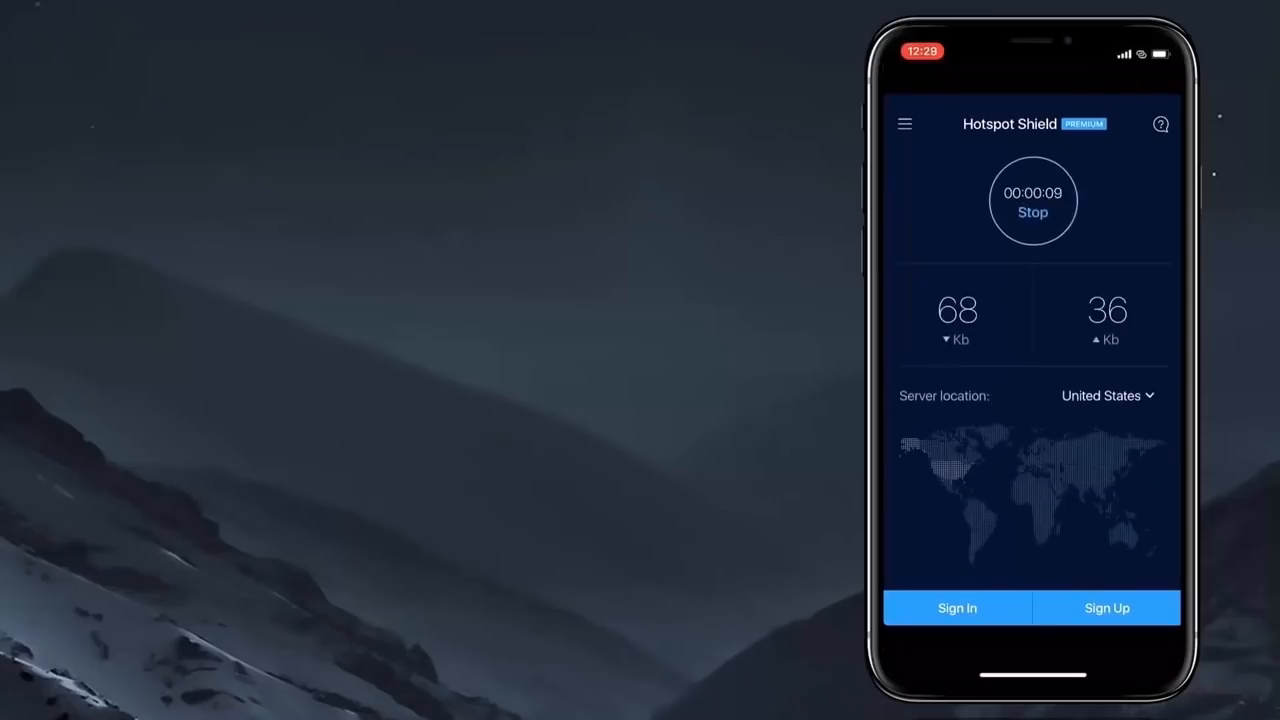
{"action": "left_click", "coordinate": [1032, 200]}
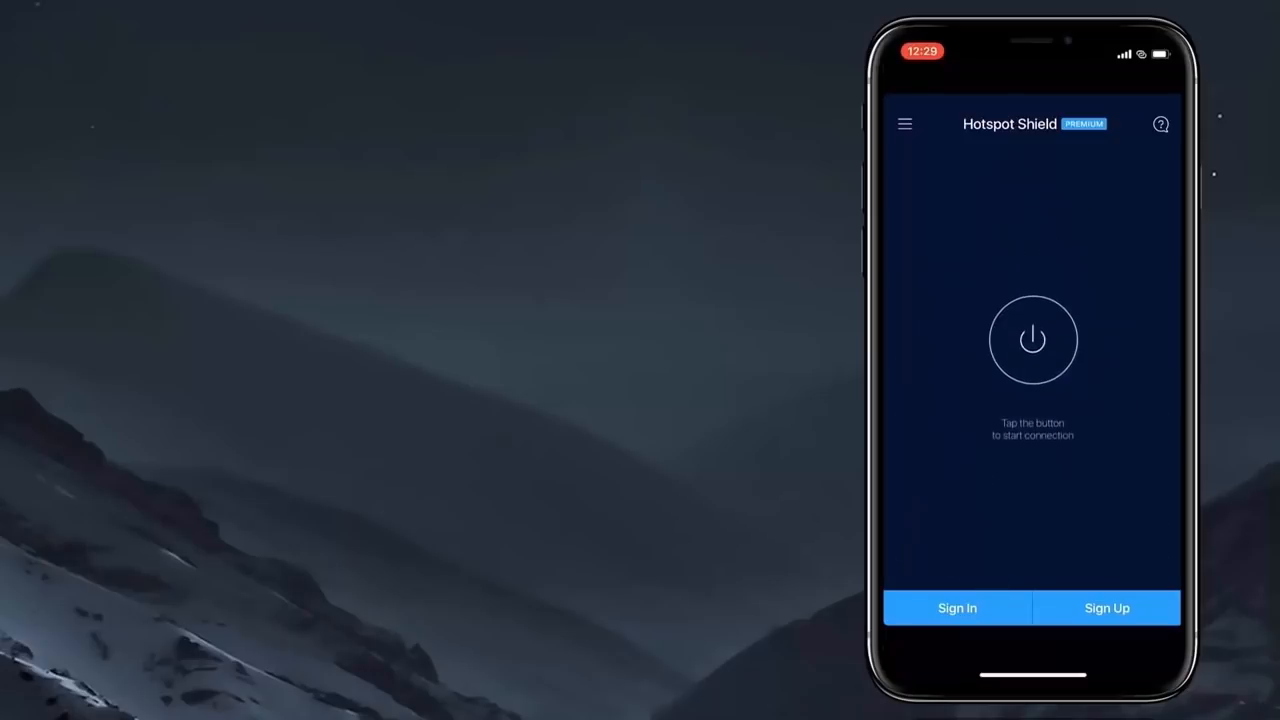